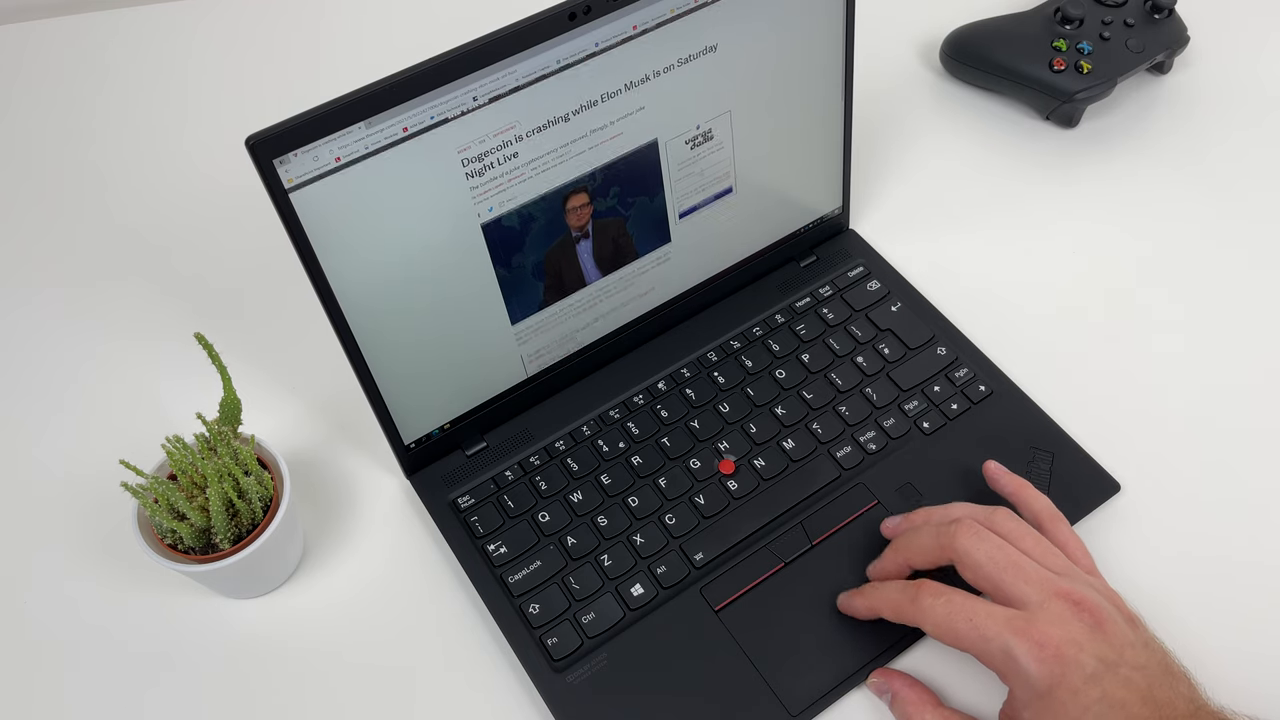
pyautogui.scroll(-3)
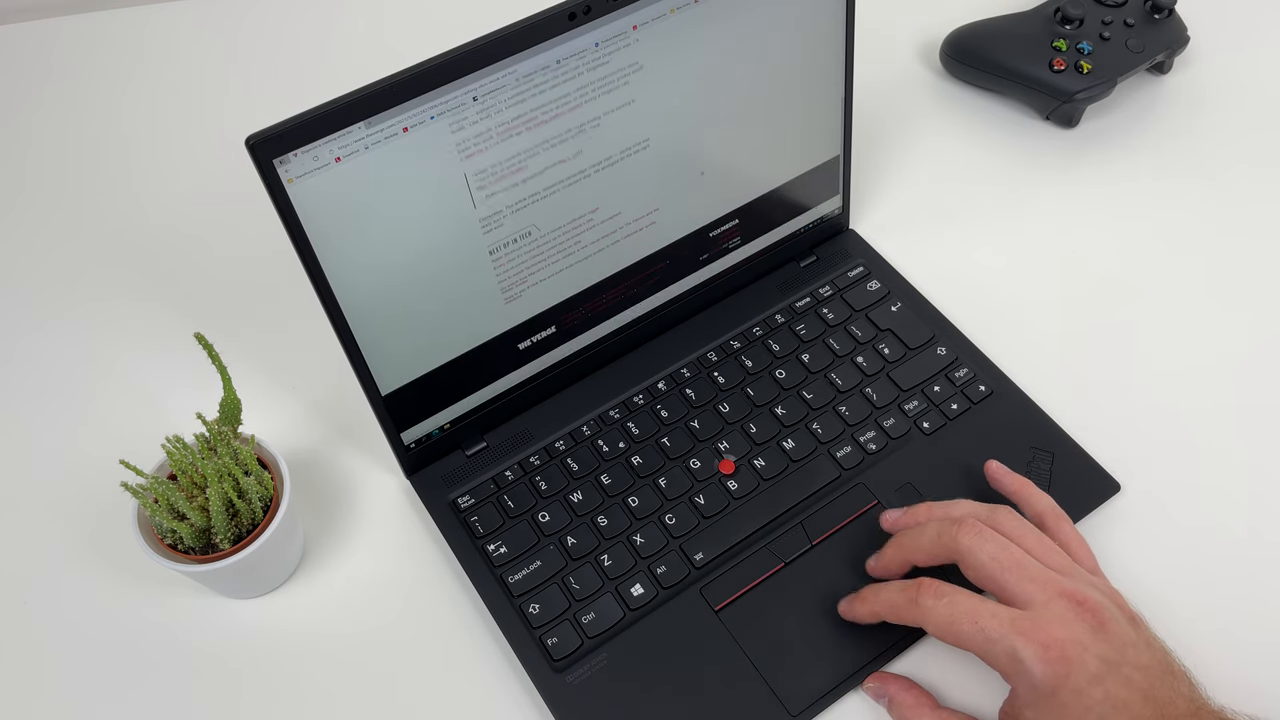